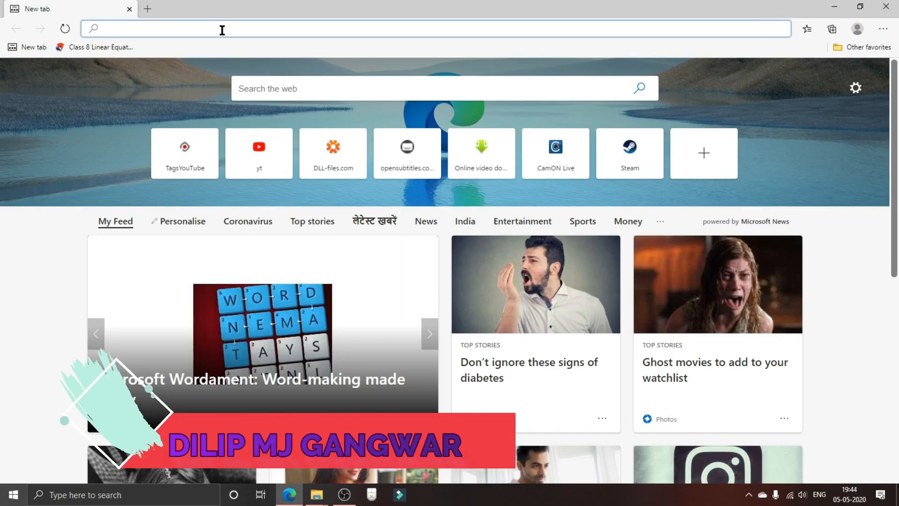
Search Bing for 'keytweak', reach the download page, and launch the downloaded KeyTweak_install.
type("keytweak&cvid=7da8a42b9edb47c6b29e42bb79d39c75&FORM=ANNTA1&PC=U531")
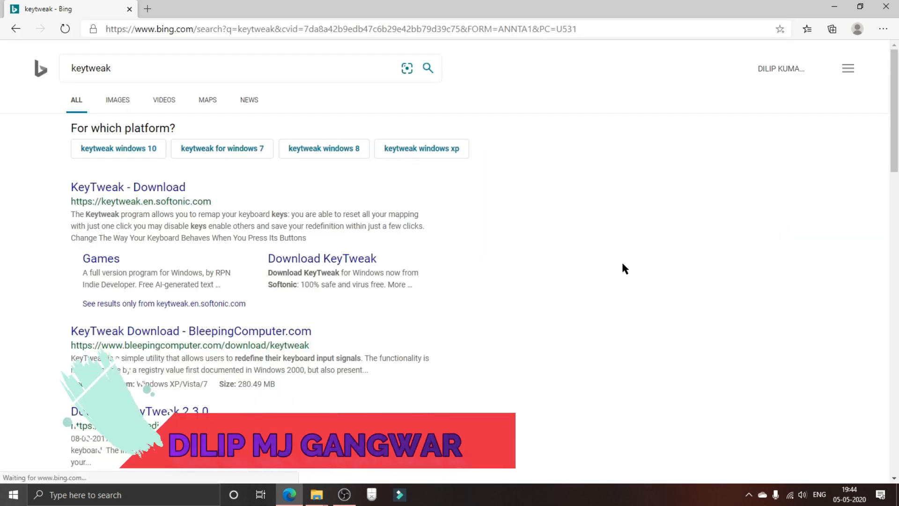
left_click(128, 187)
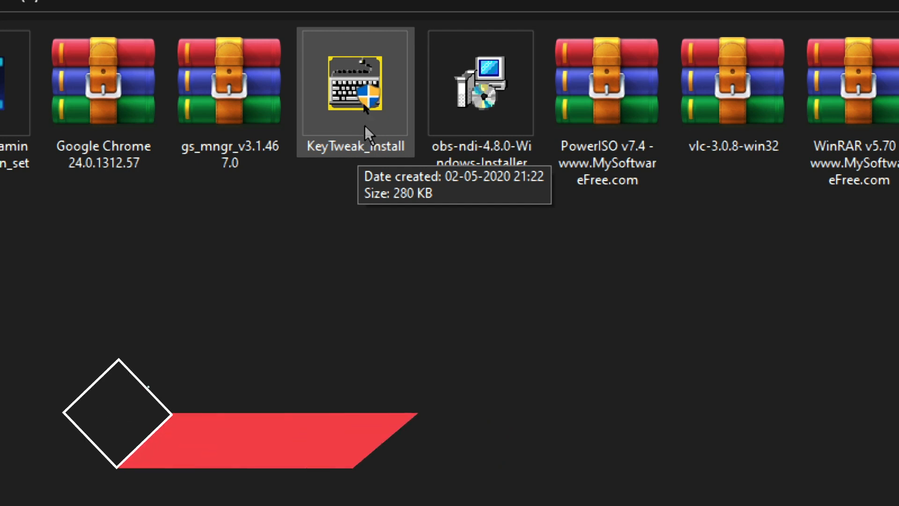
double_click(355, 86)
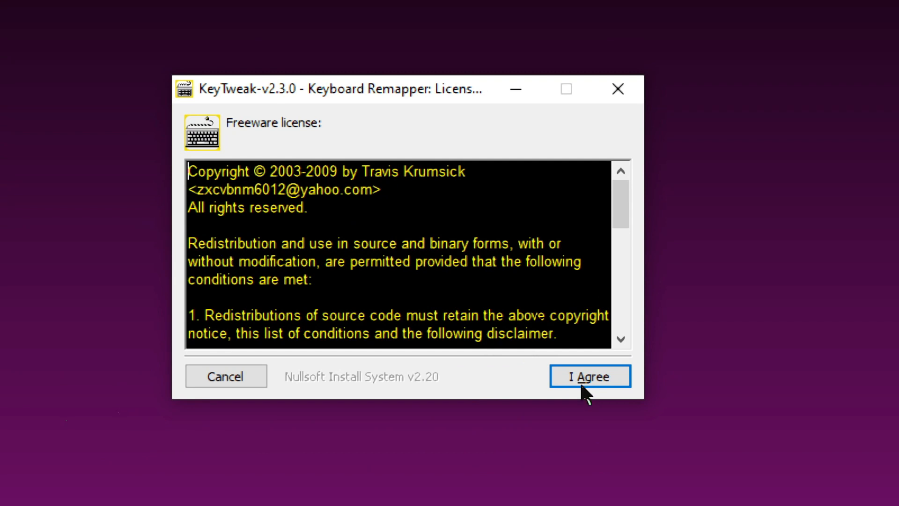
Accept the freeware license, install to the default folder, and close the completed setup wizard.
left_click(589, 377)
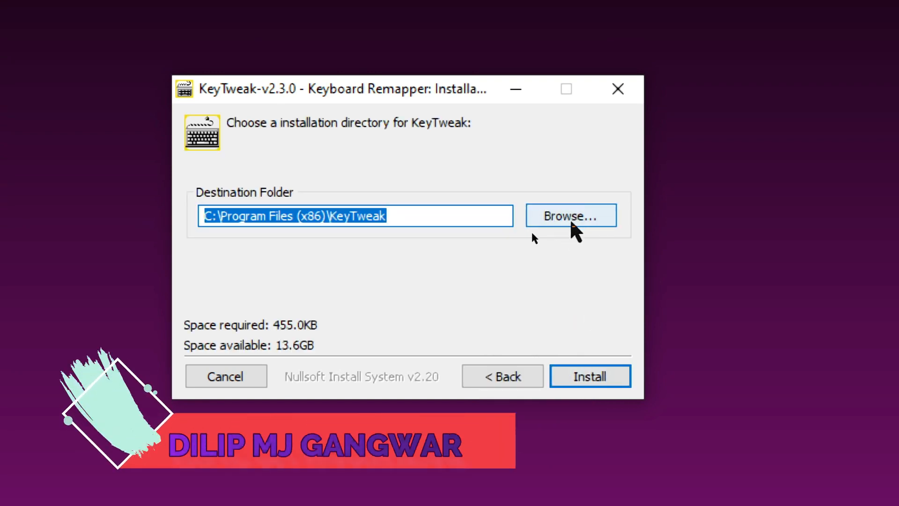
mouse_move(594, 311)
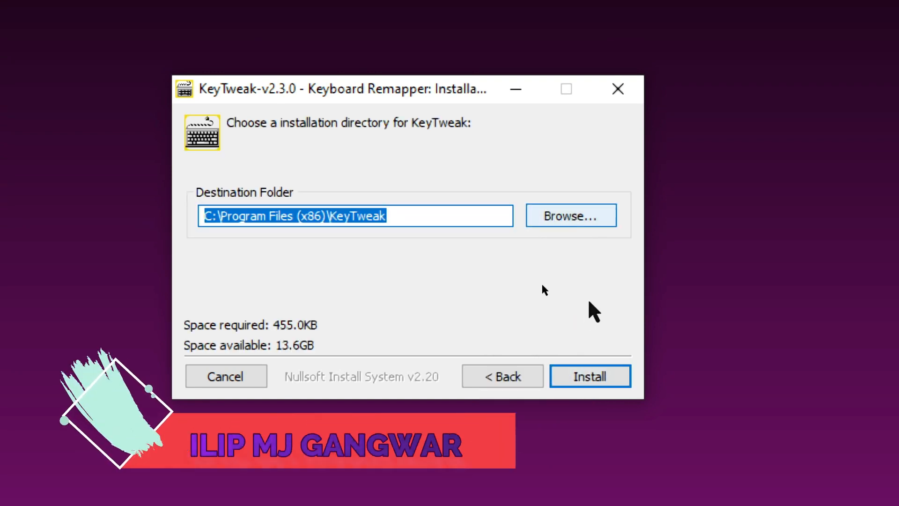
left_click(589, 375)
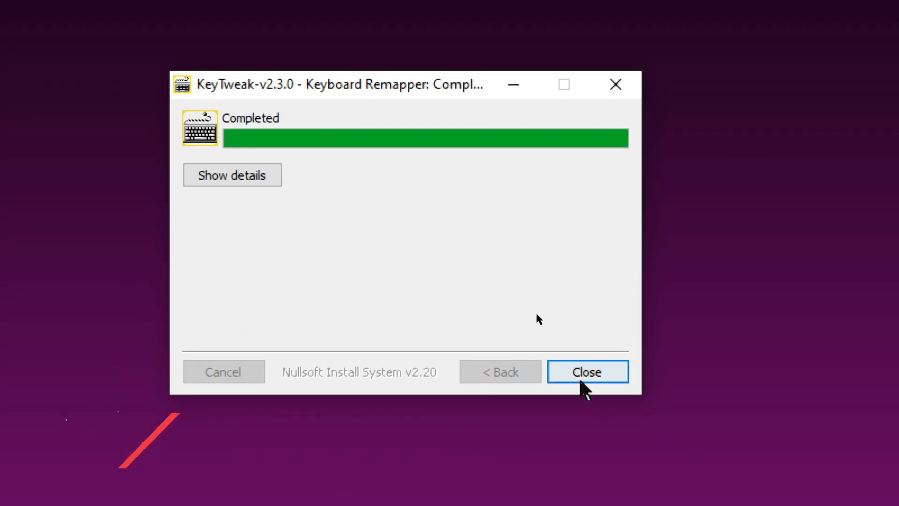
left_click(587, 371)
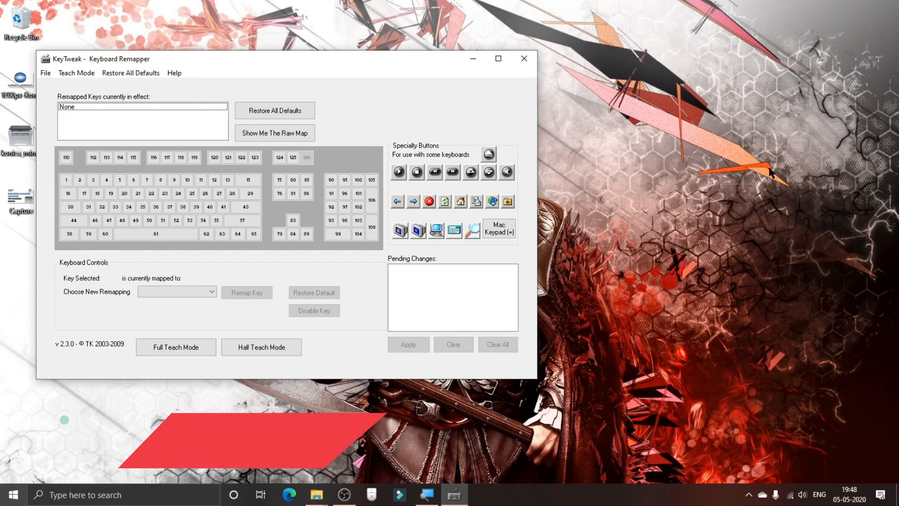
mouse_move(293, 62)
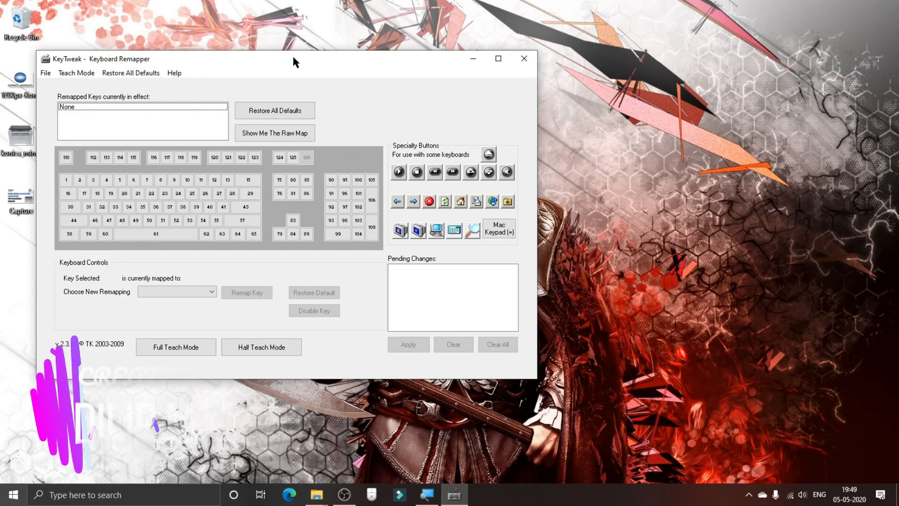